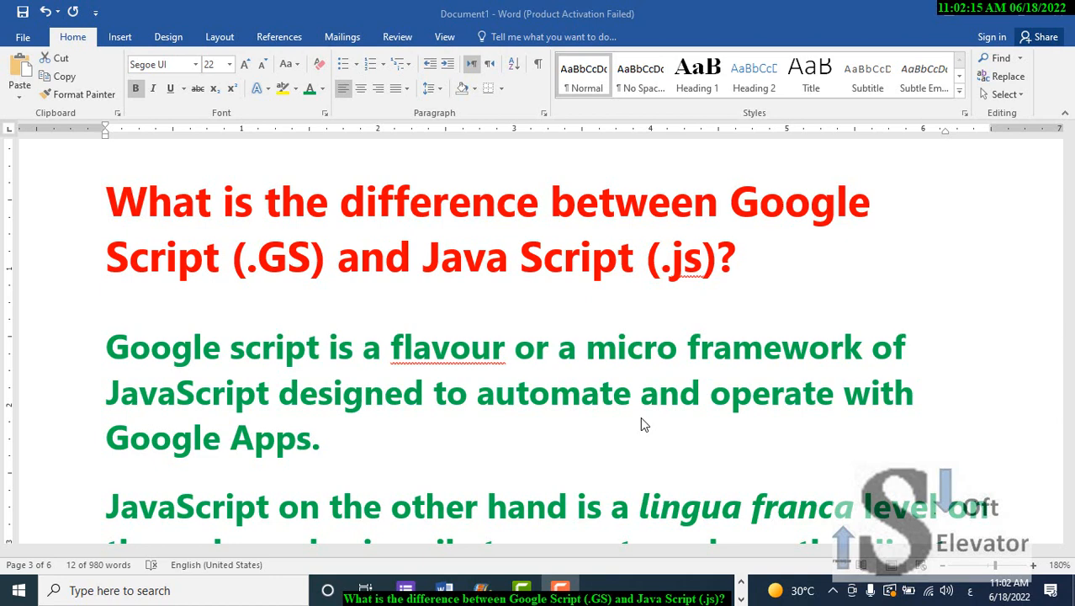
scroll("down", 3)
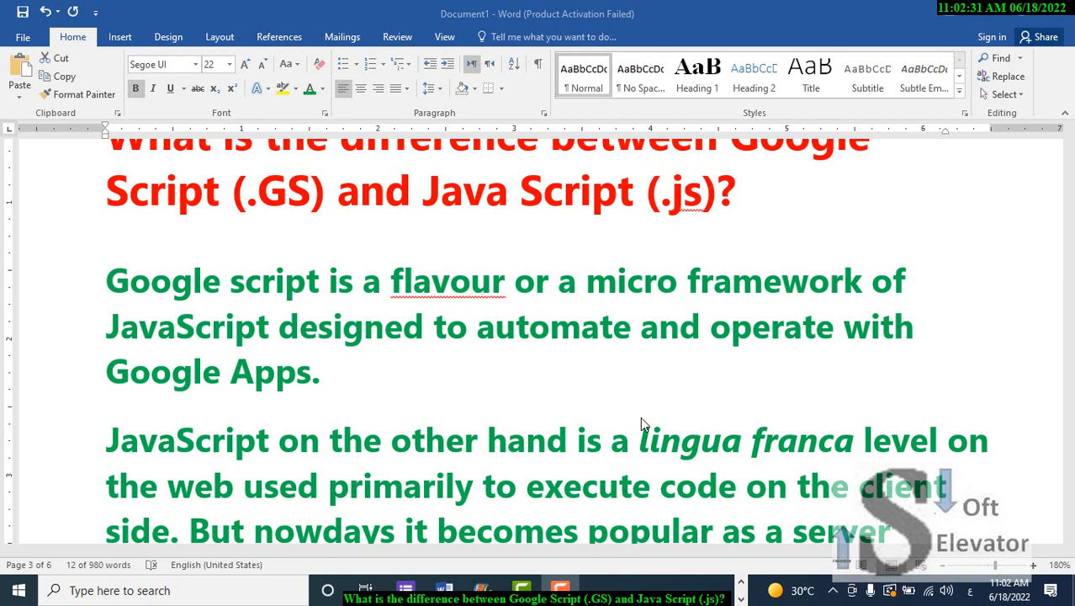
scroll("down", 3)
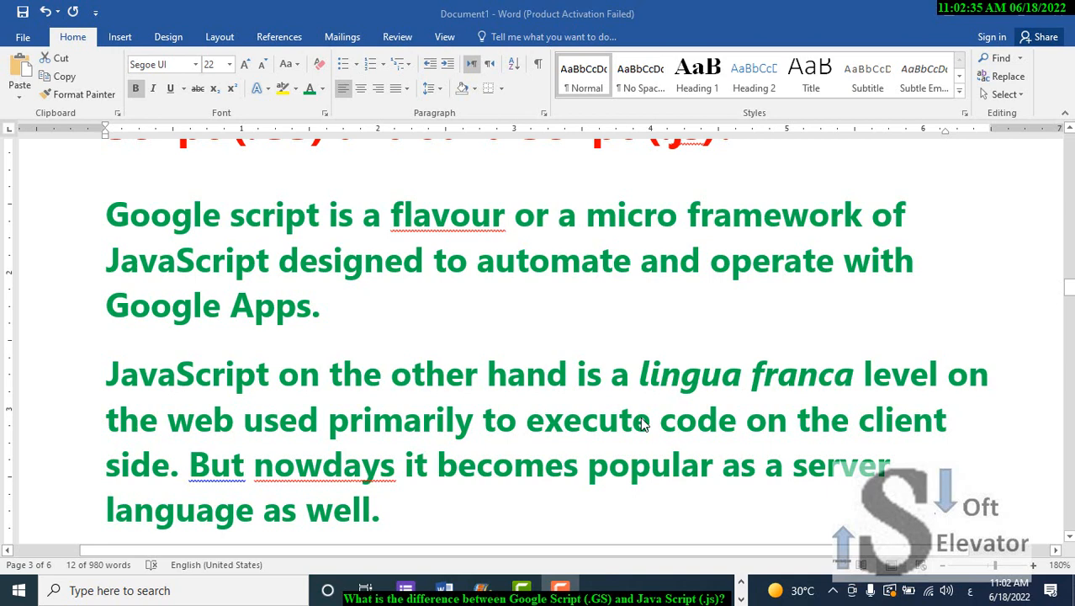
scroll("down", 3)
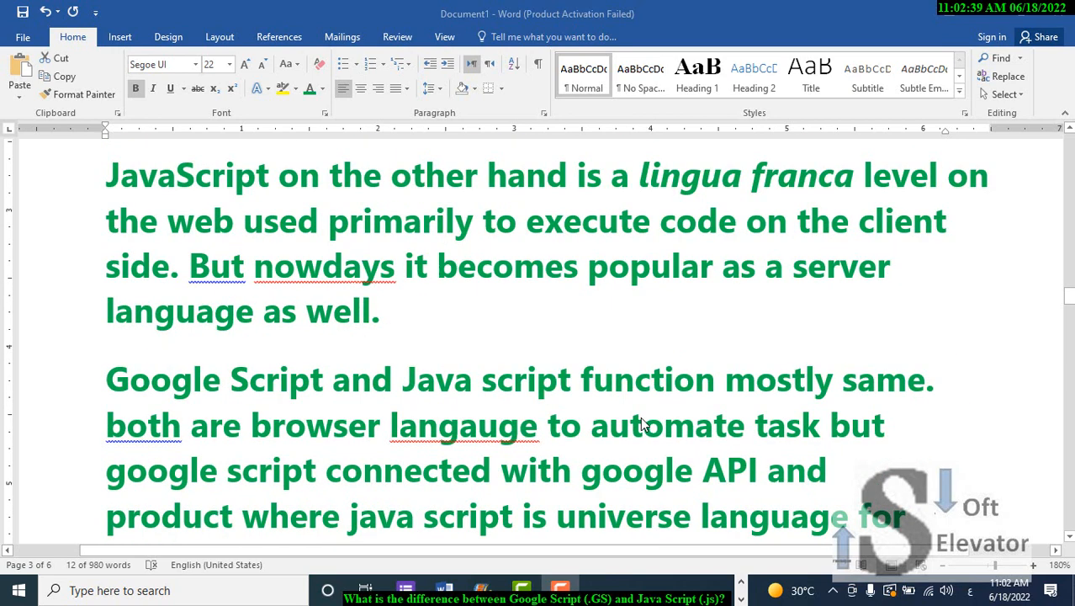
scroll("down", 3)
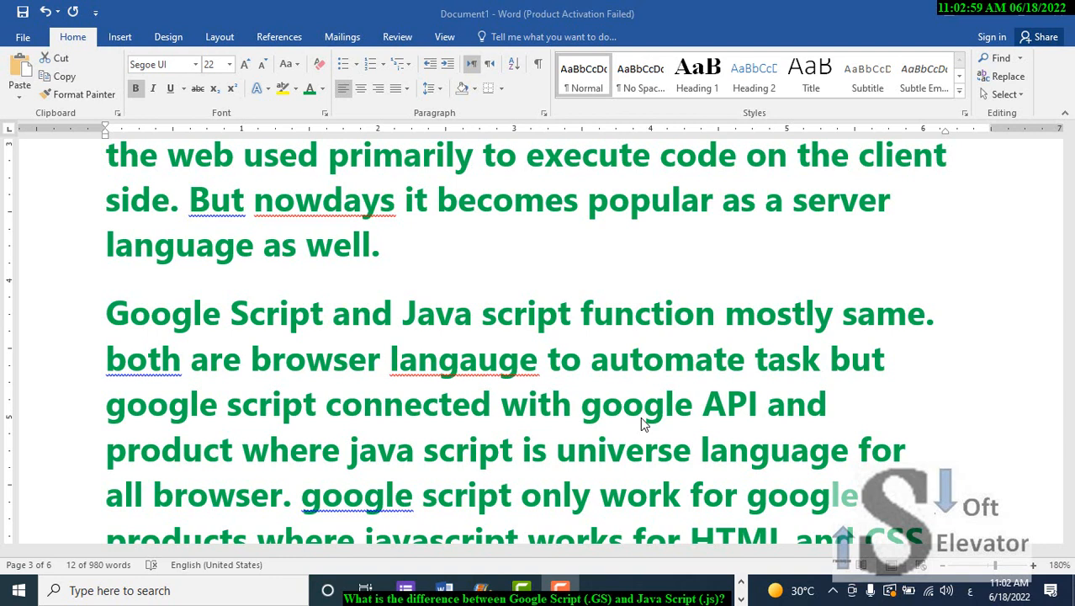
scroll("down", 3)
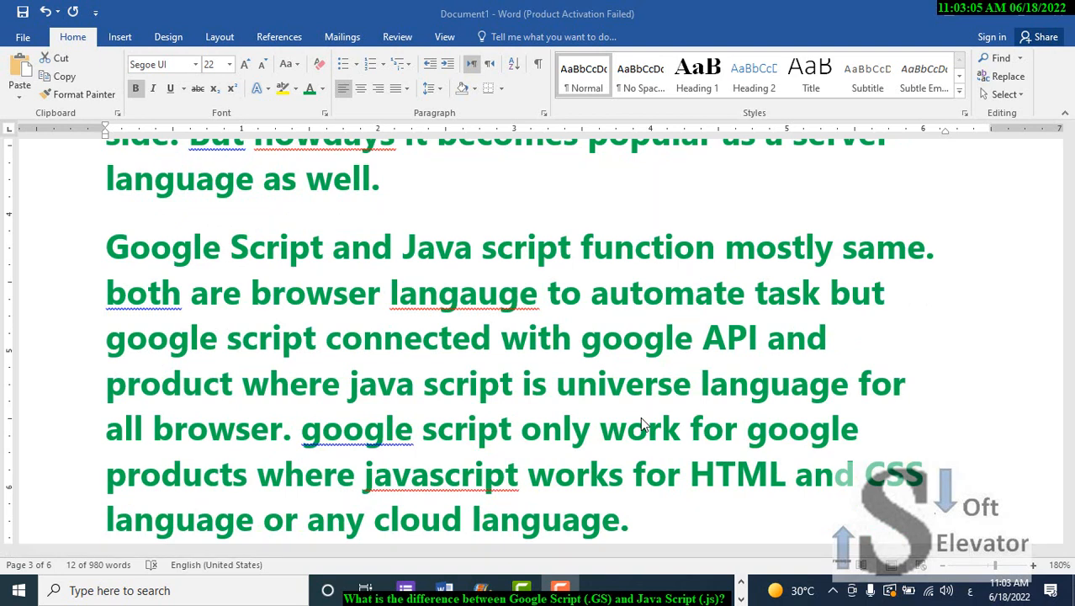
scroll("down", 3)
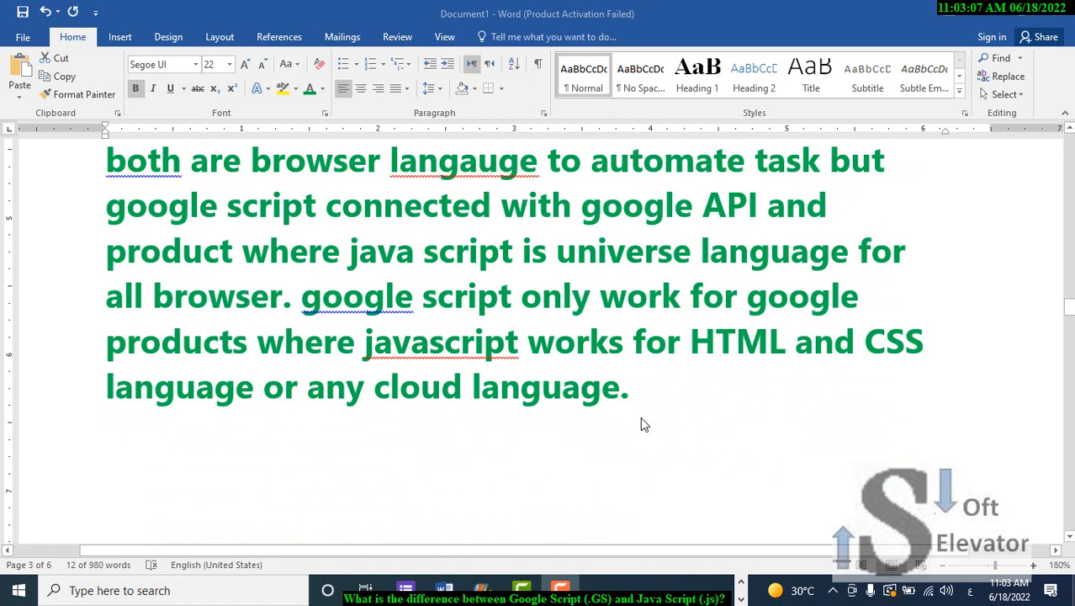
mouse_move(631, 304)
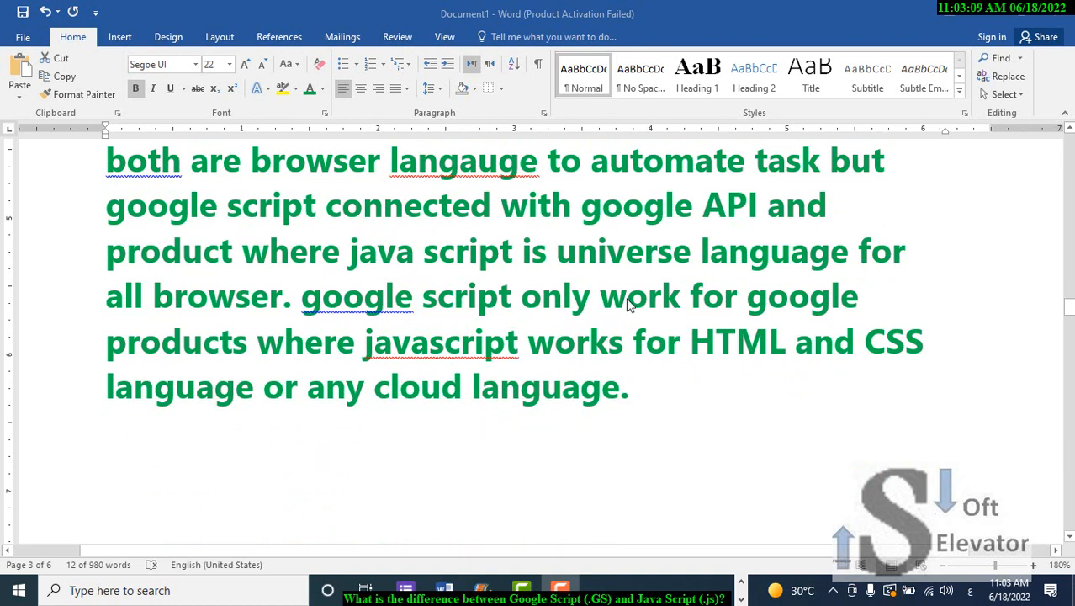
mouse_move(317, 300)
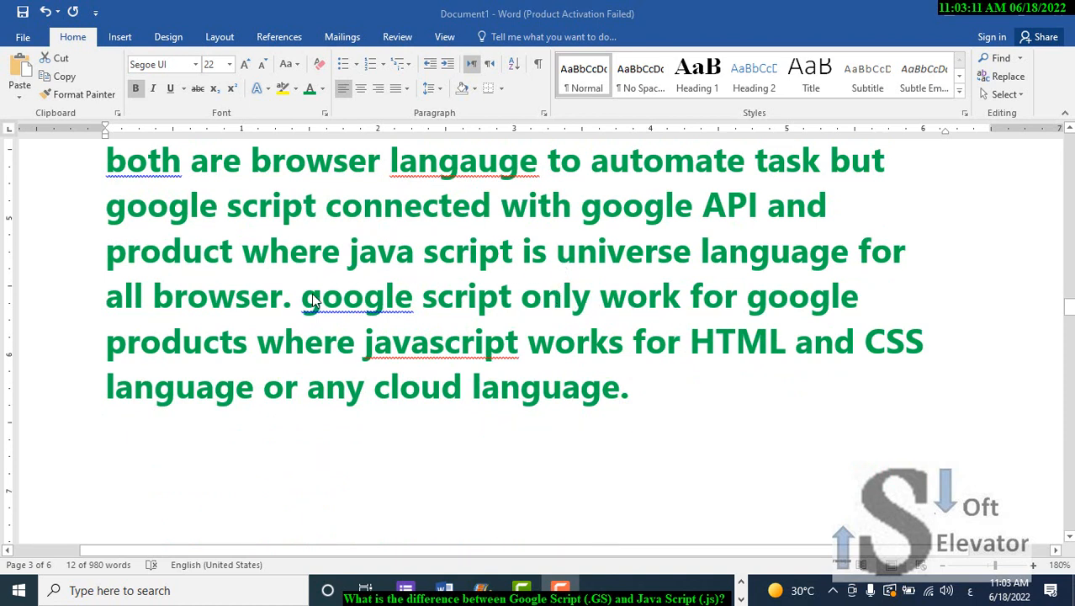